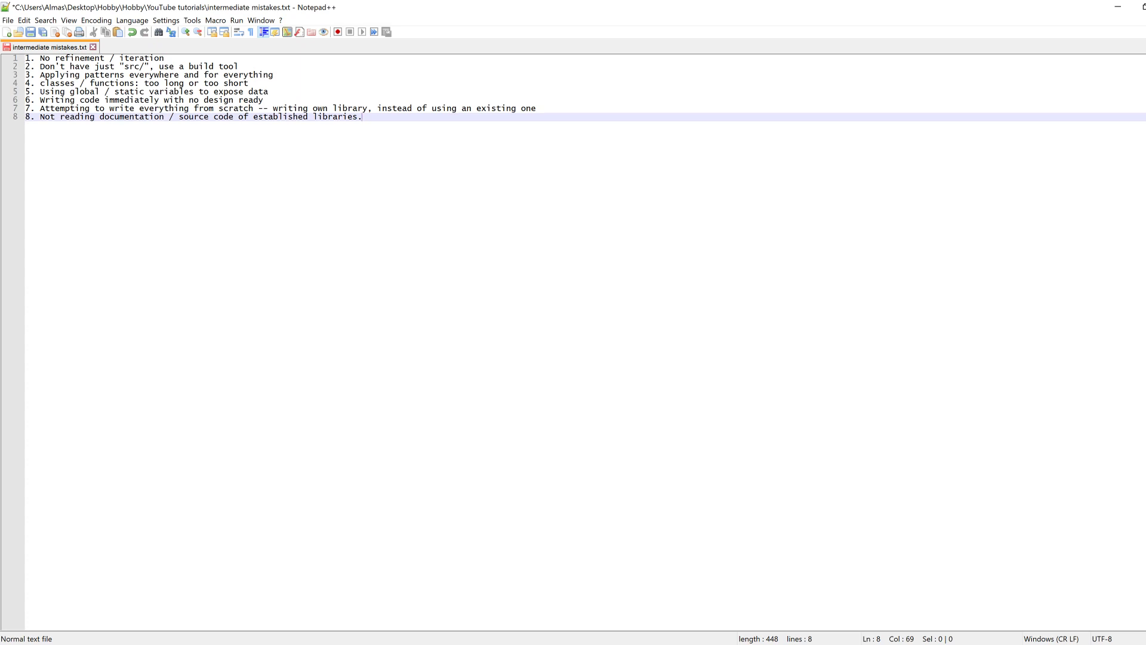
- Select the whole eight-item list of intermediate Java mistakes in the unsaved file
click(164, 58)
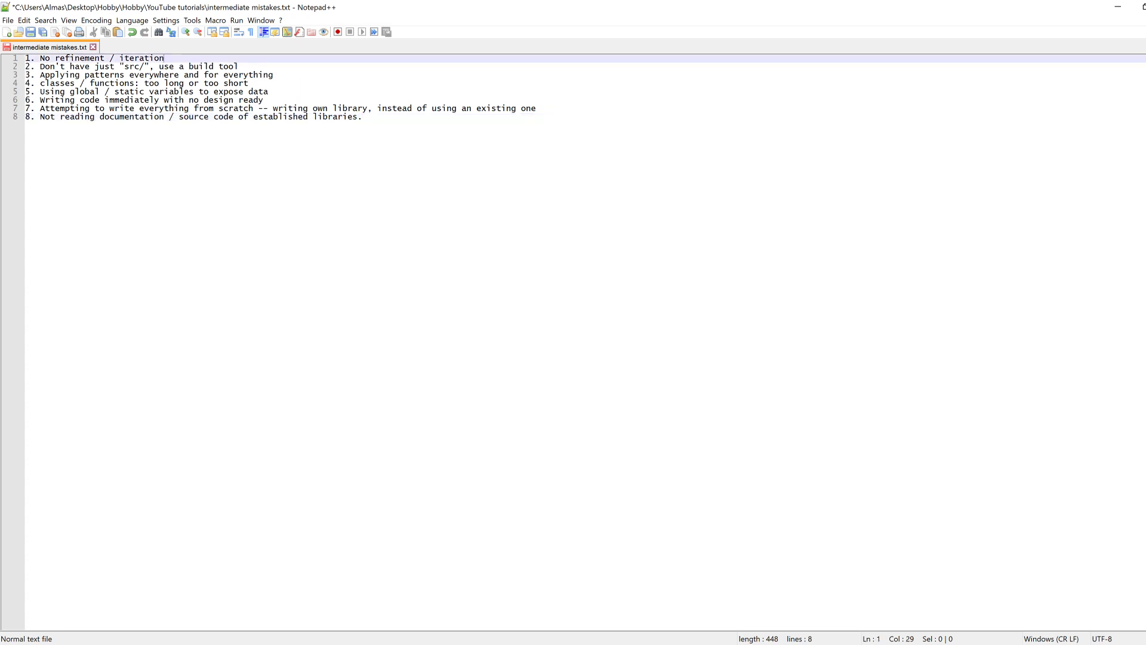
key(ctrl+a)
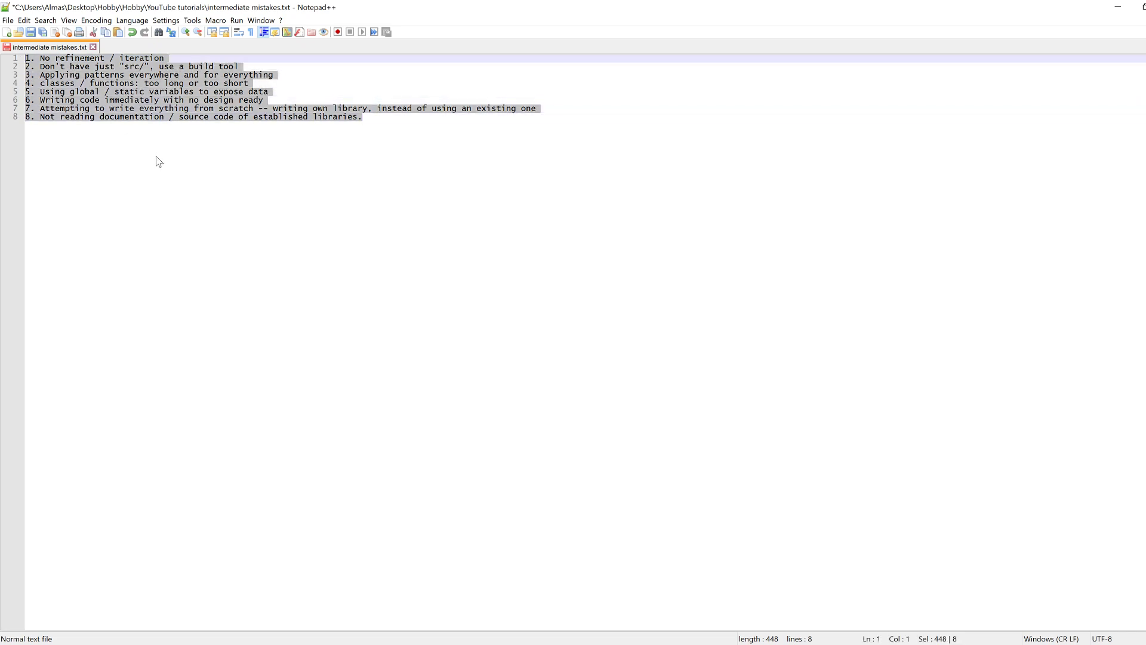
click(361, 116)
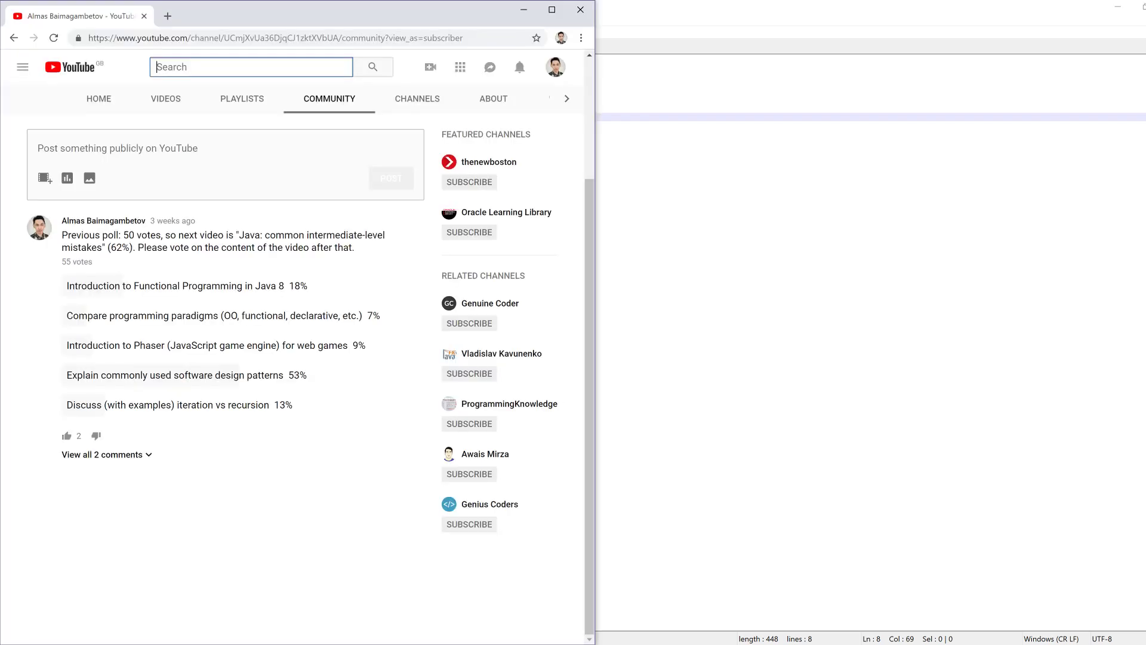
mouse_move(69, 285)
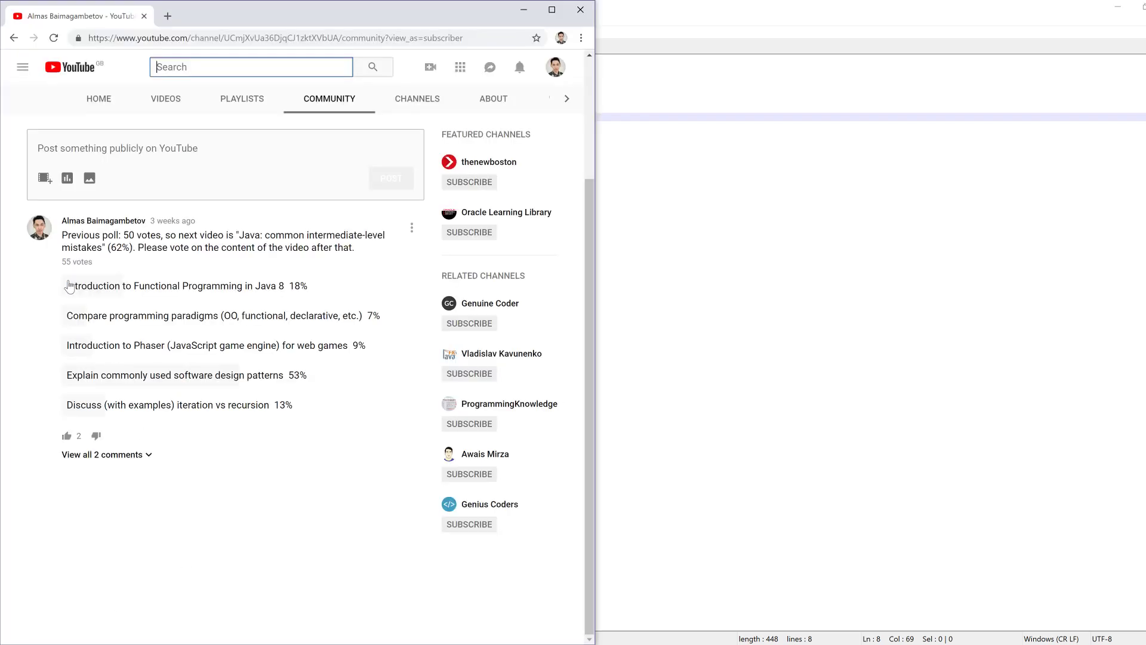
mouse_move(272, 410)
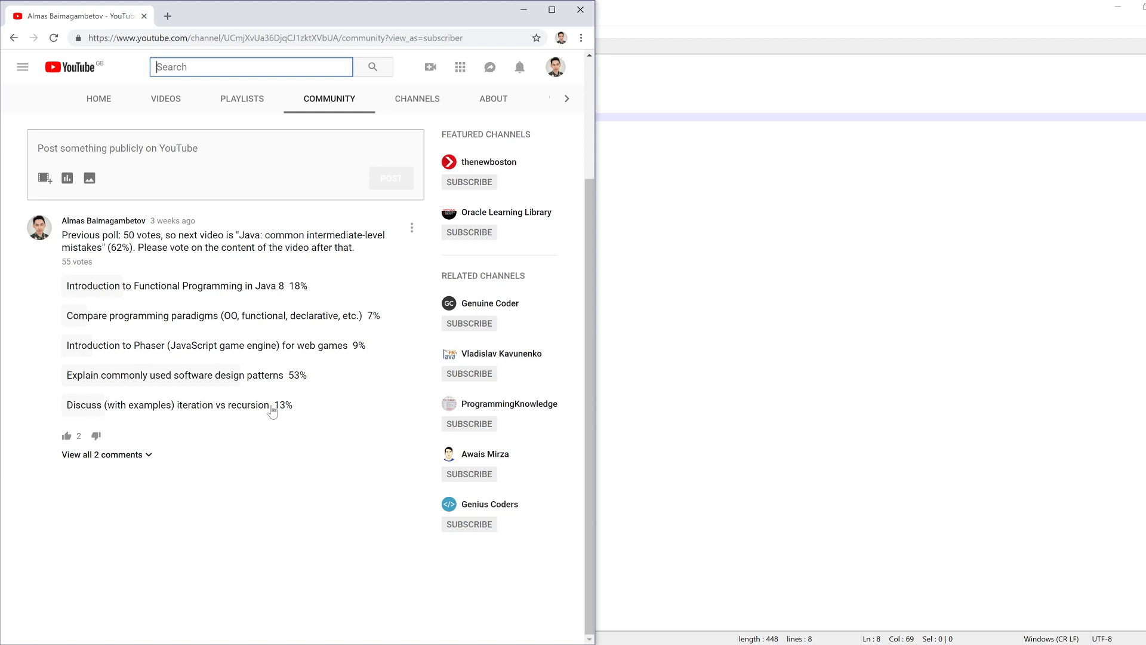
mouse_move(351, 427)
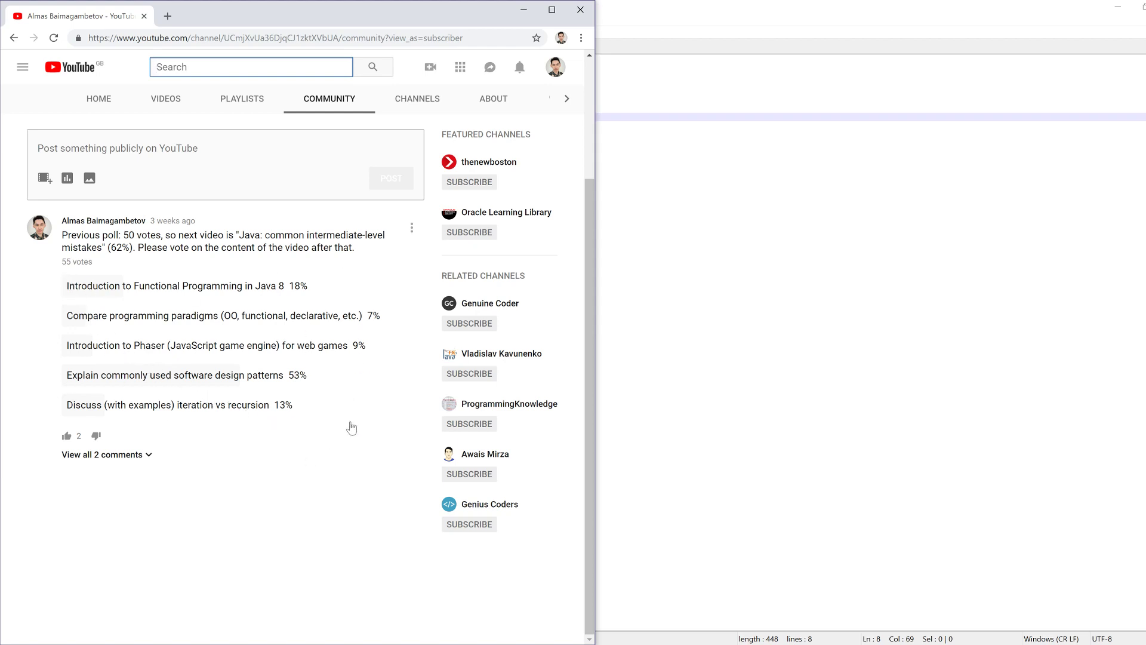
mouse_move(177, 422)
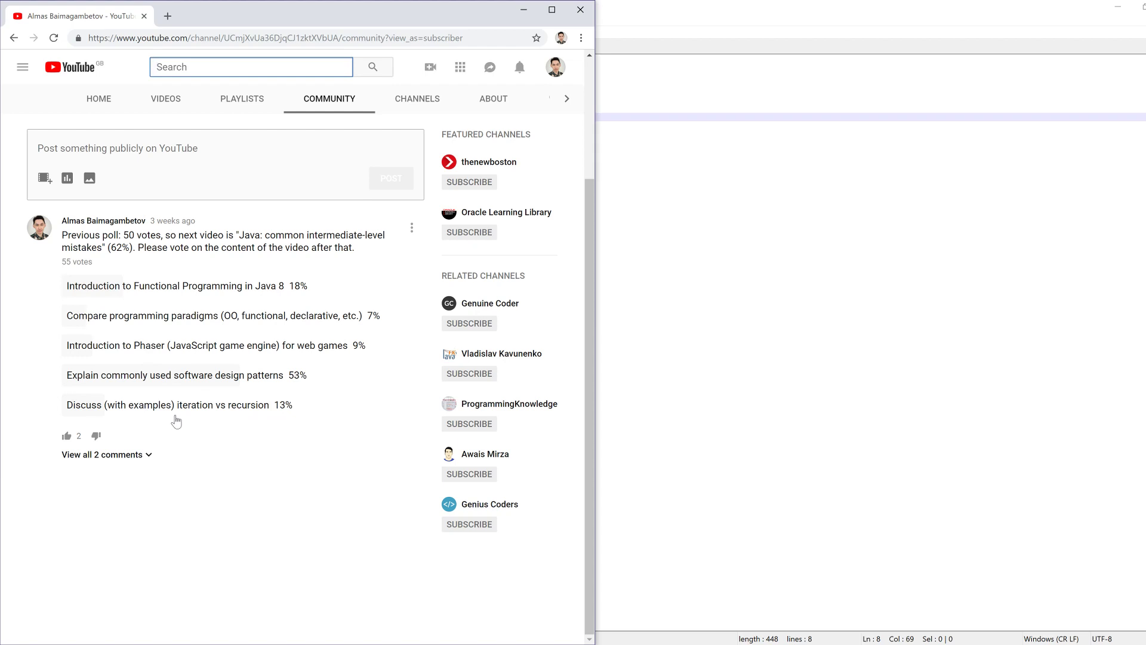
mouse_move(187, 382)
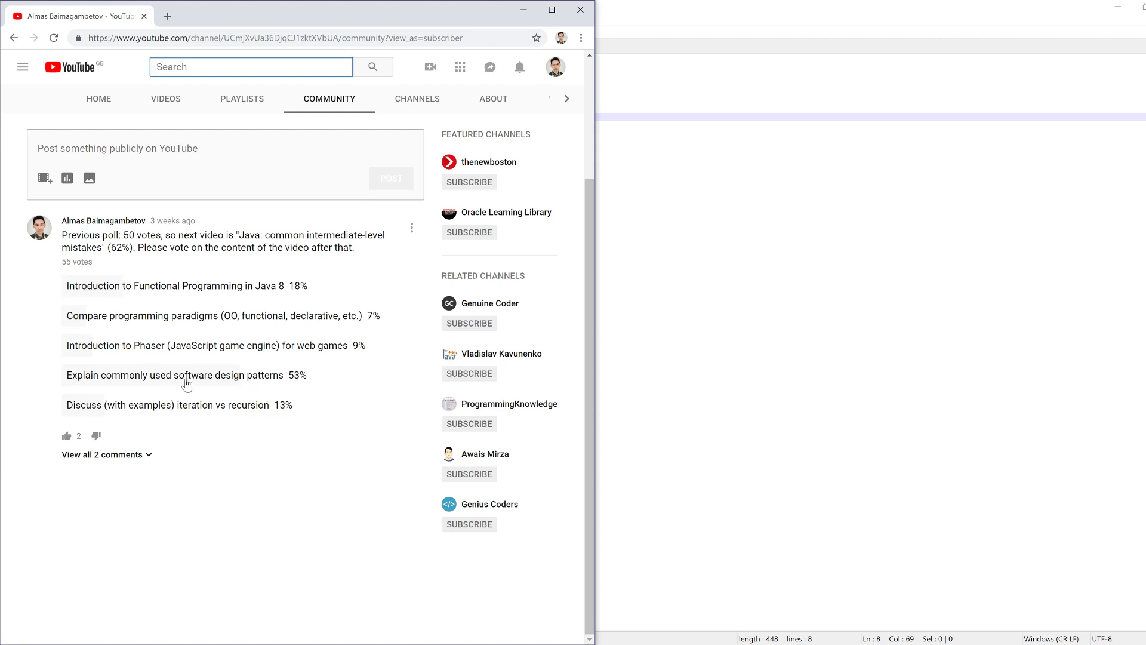
mouse_move(279, 395)
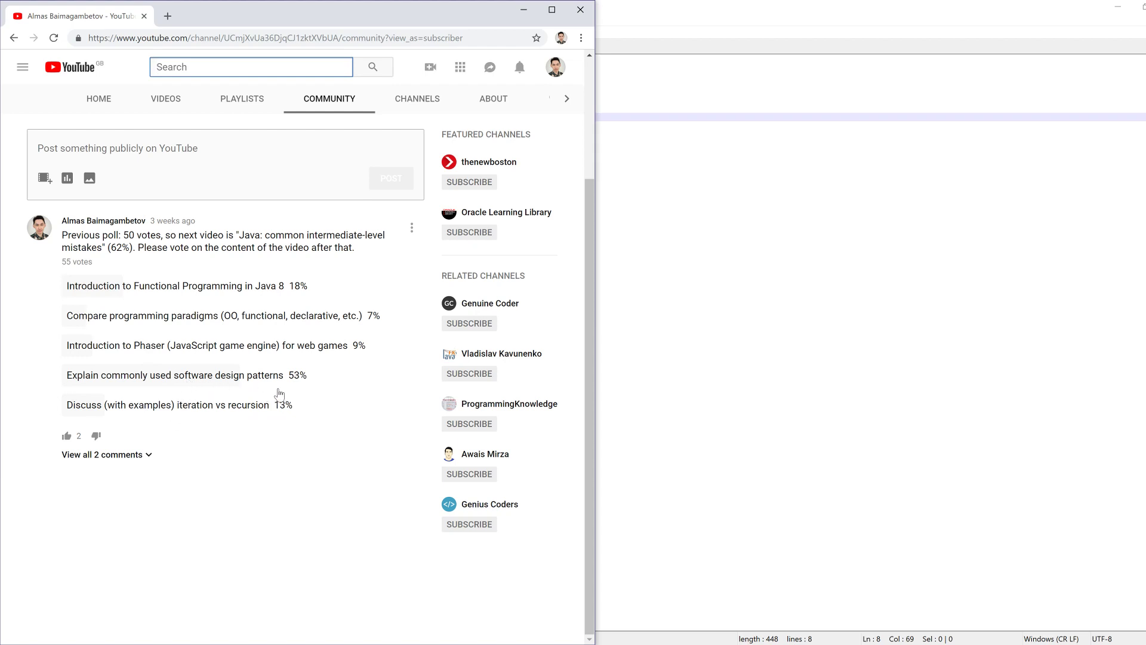
mouse_move(241, 450)
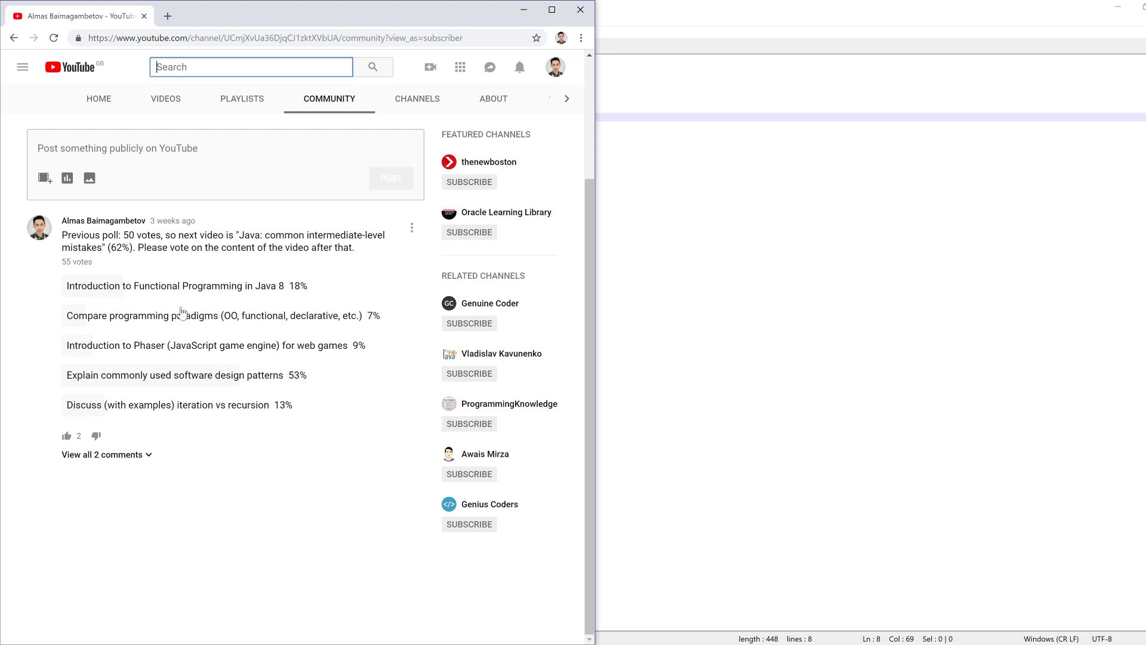
mouse_move(268, 458)
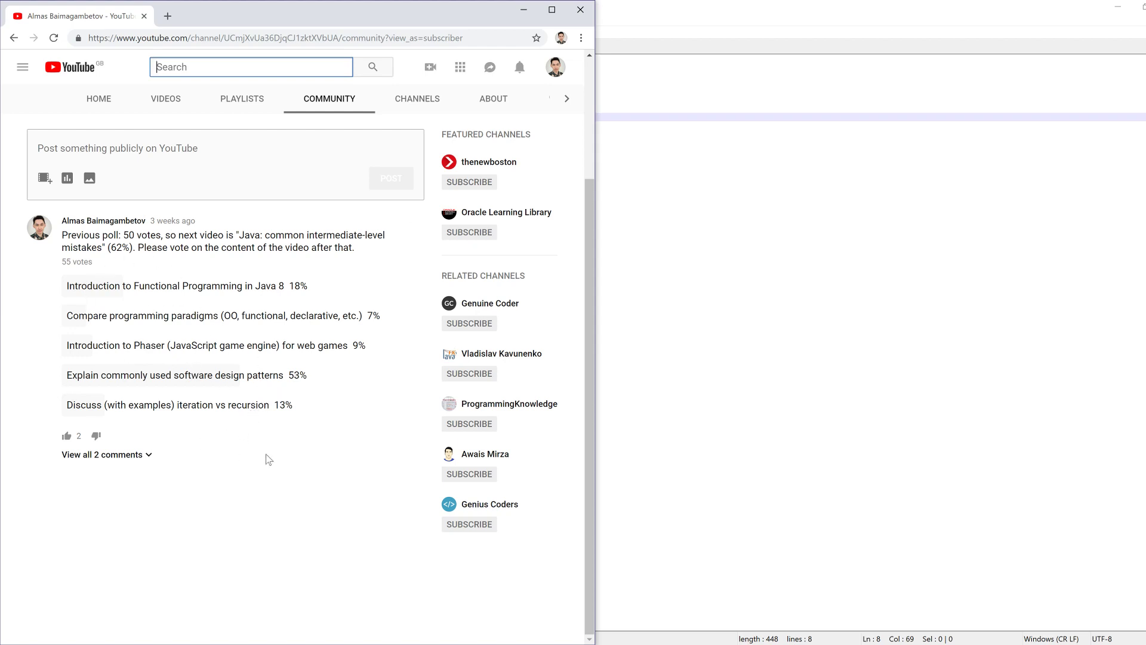
mouse_move(195, 418)
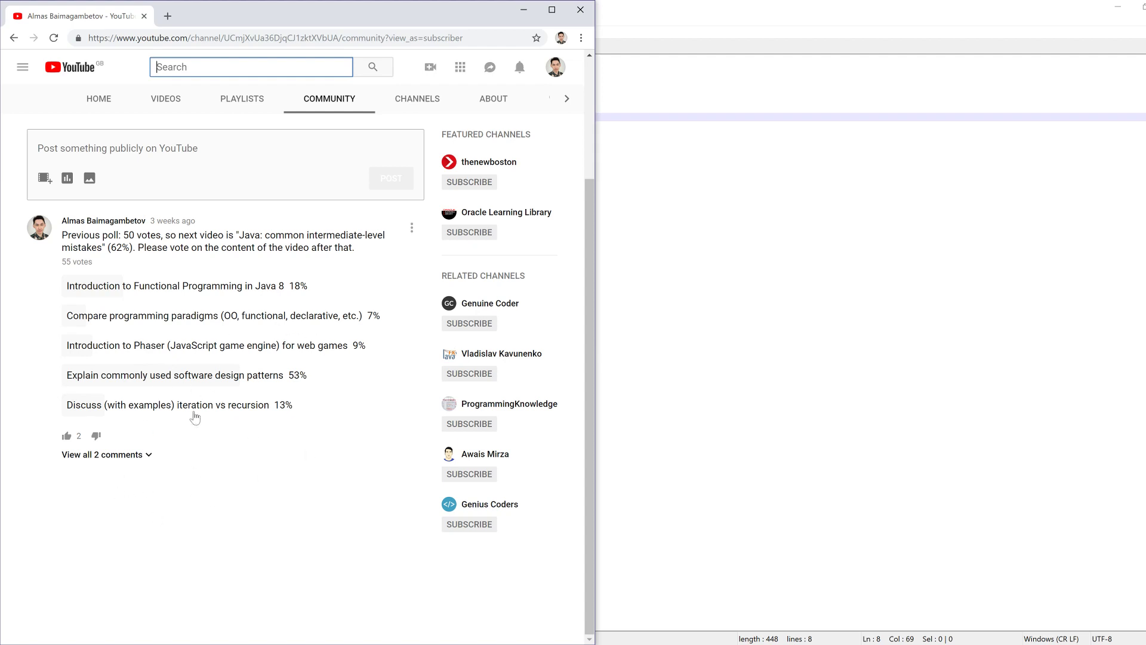
mouse_move(265, 506)
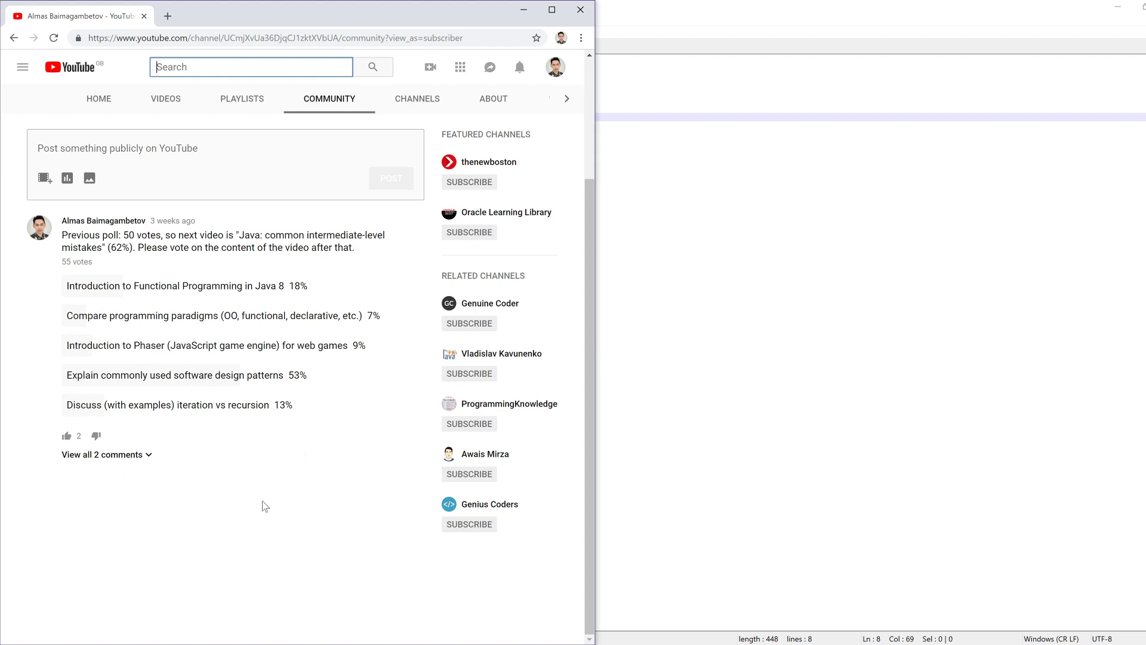
mouse_move(388, 497)
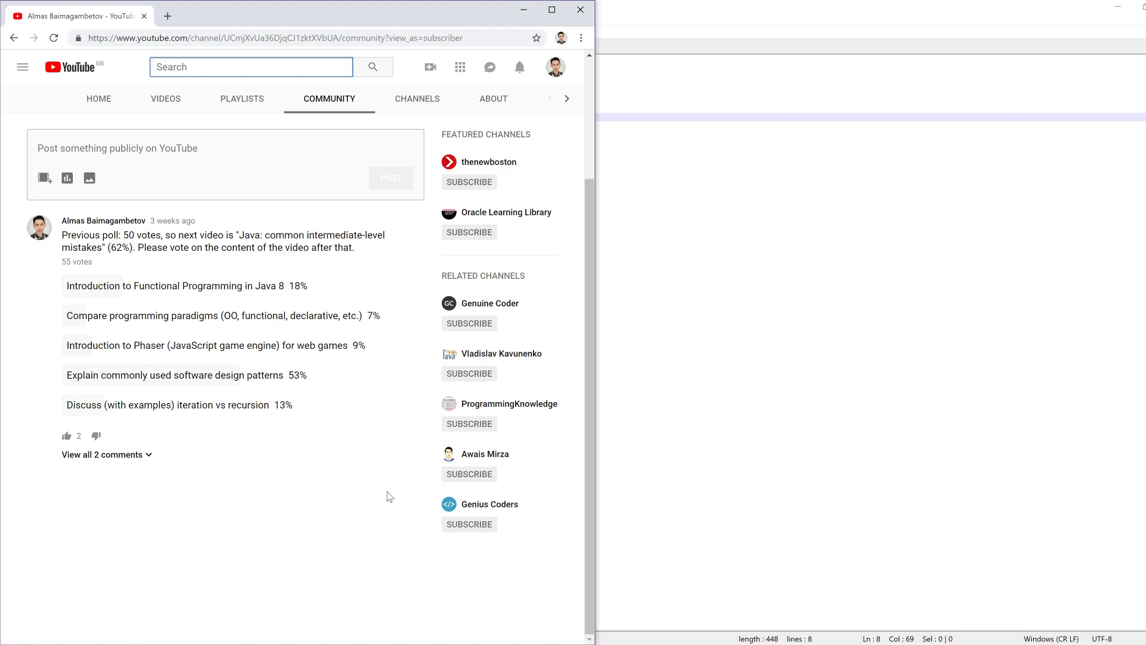